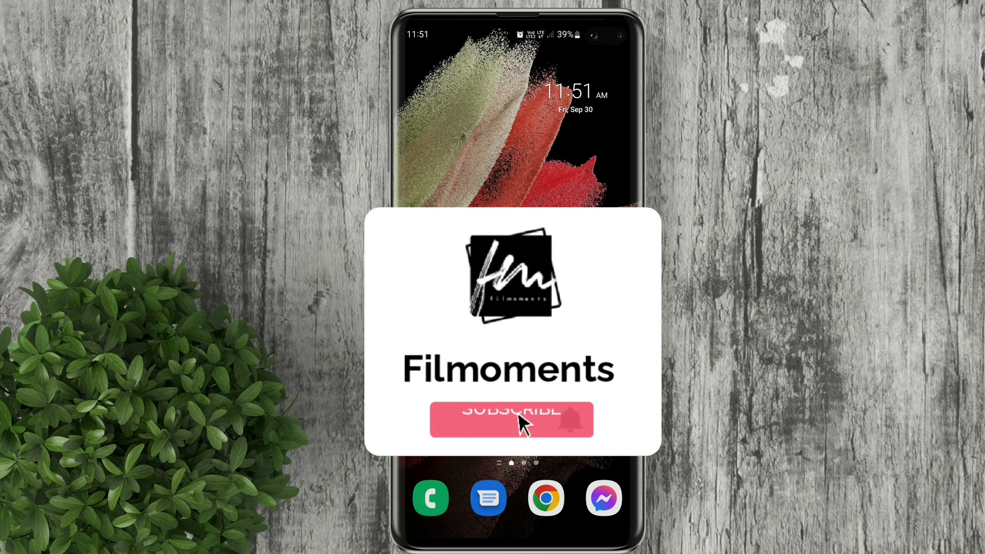
Launch WhatsApp from the Android home screen into its empty chats list
left_click(511, 419)
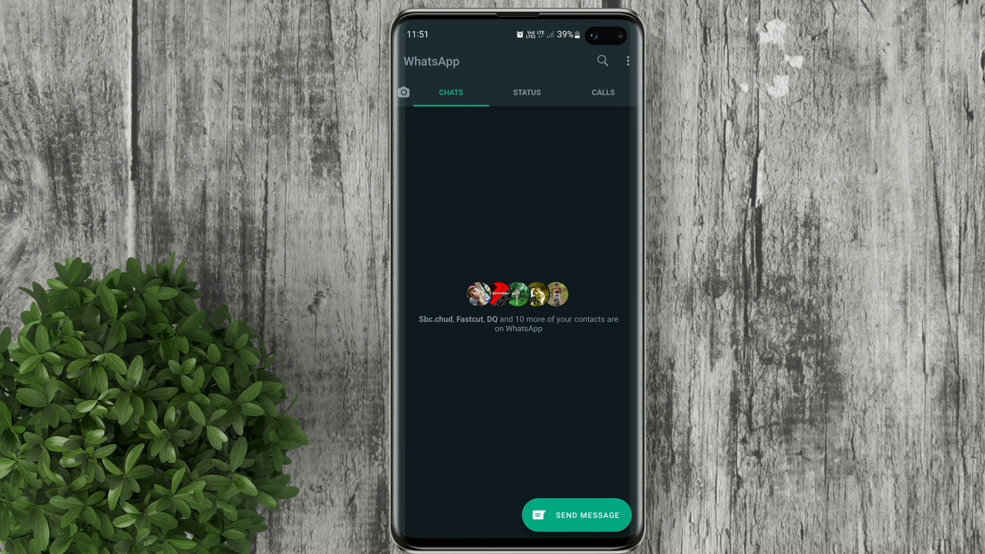
Reach the Privacy settings via the more-options menu, Settings and Account
left_click(627, 61)
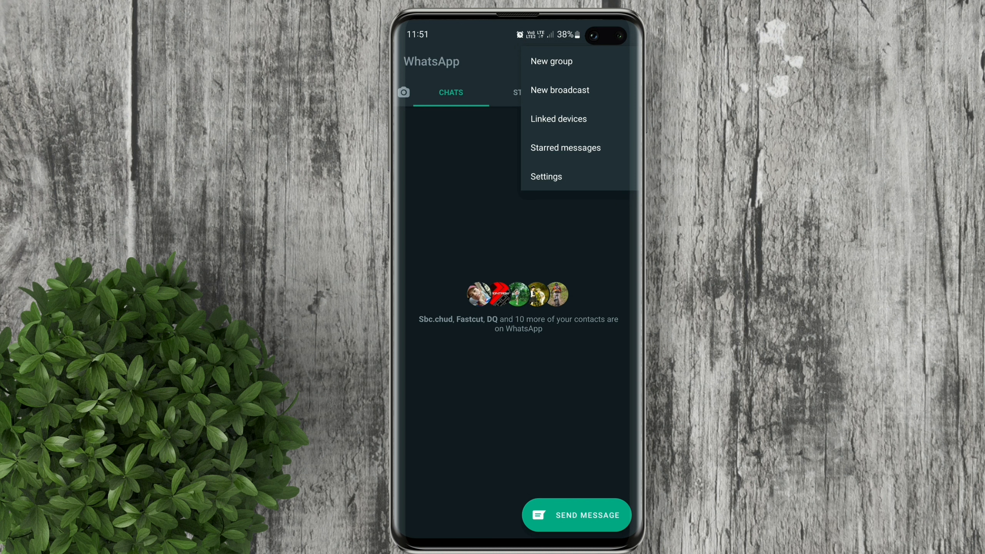
left_click(546, 176)
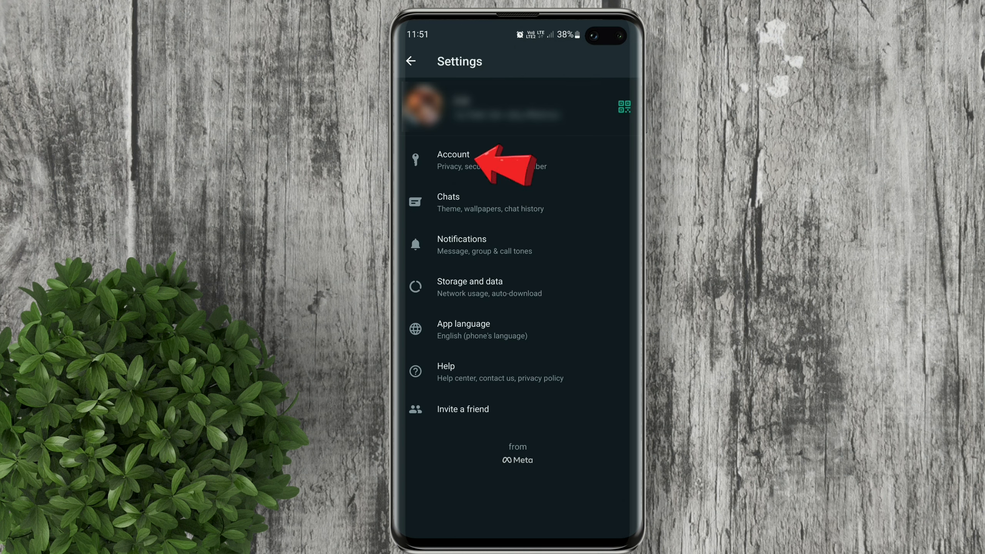
left_click(453, 159)
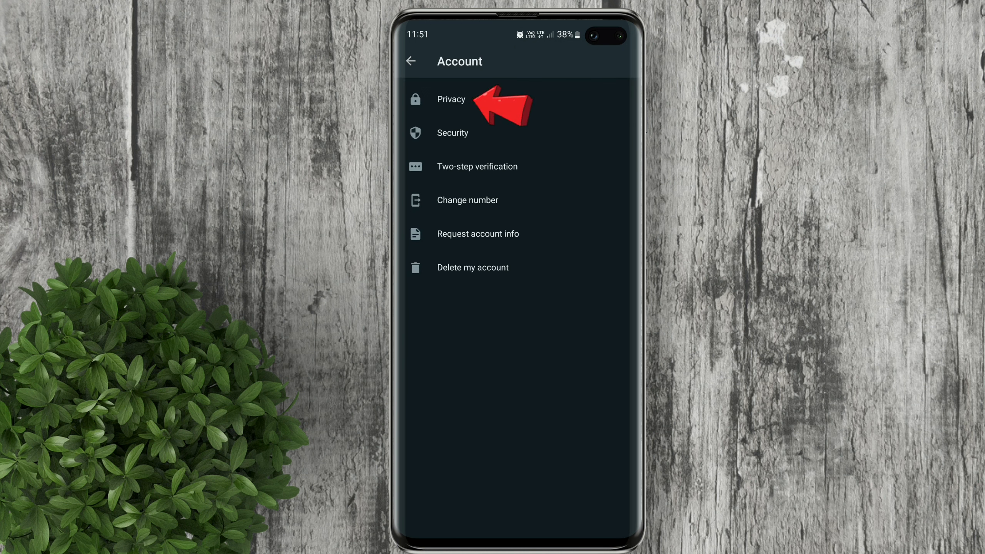
left_click(450, 99)
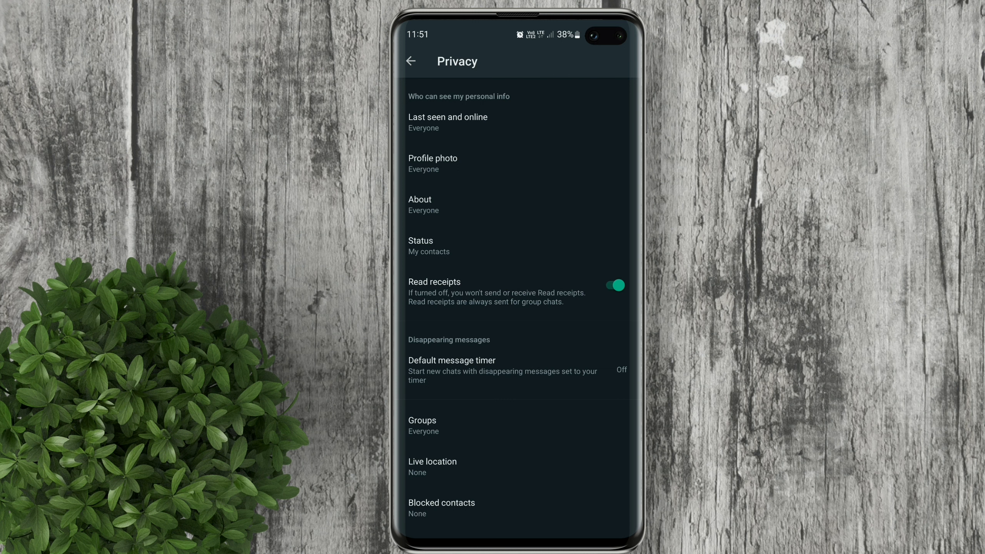
Set Last seen to Nobody and online visibility to Same as last seen
left_click(447, 122)
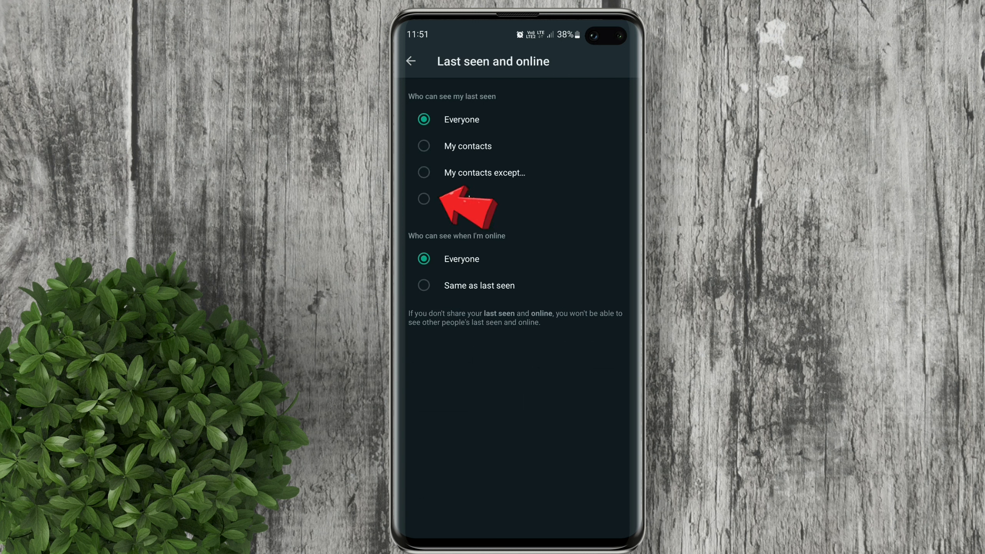
left_click(423, 198)
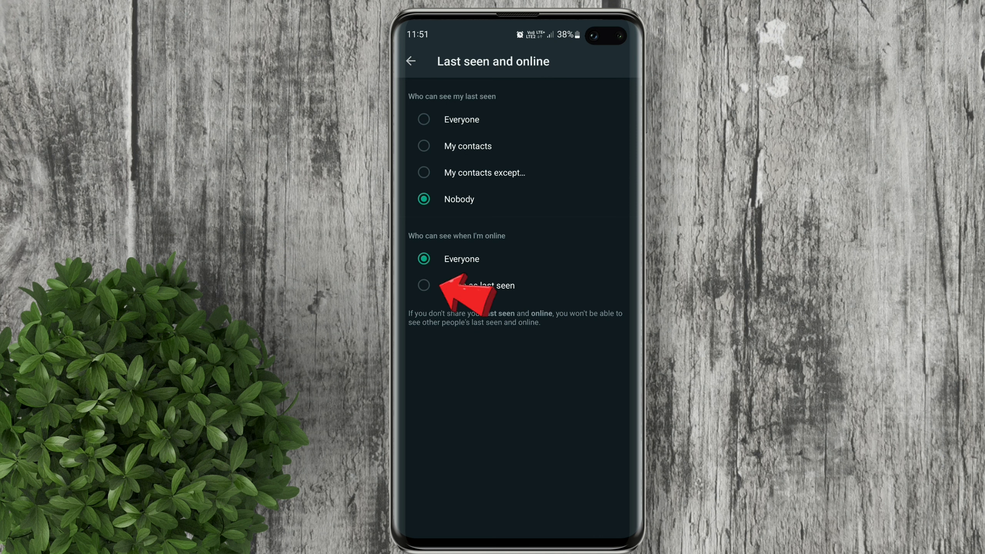
left_click(423, 286)
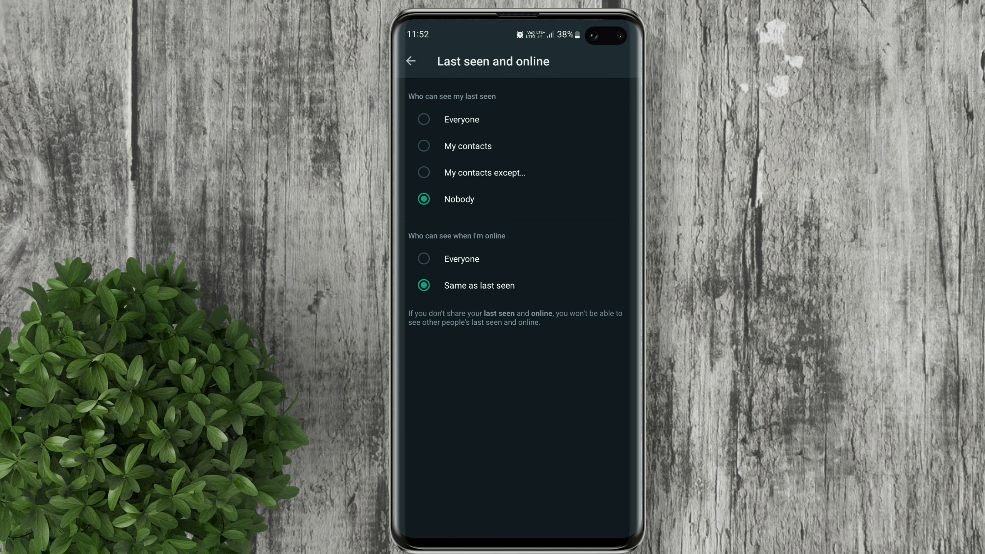